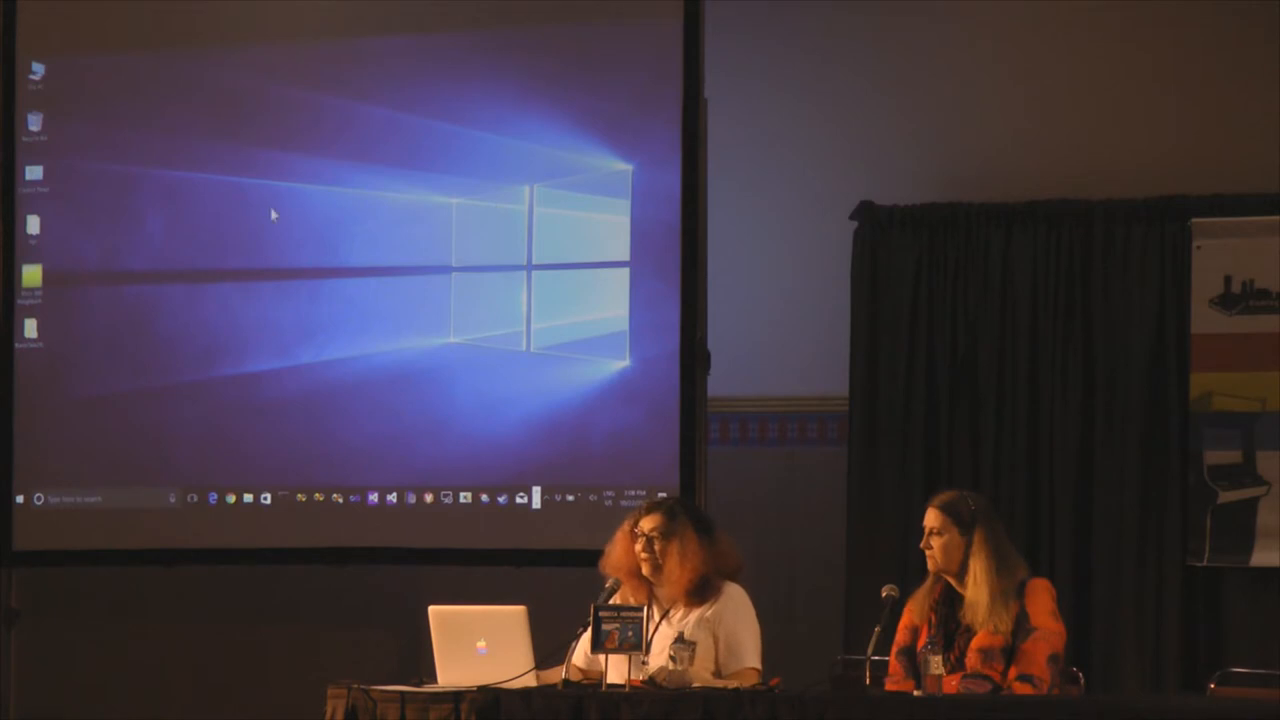
{"action": "mouse_move", "coordinate": [137, 147]}
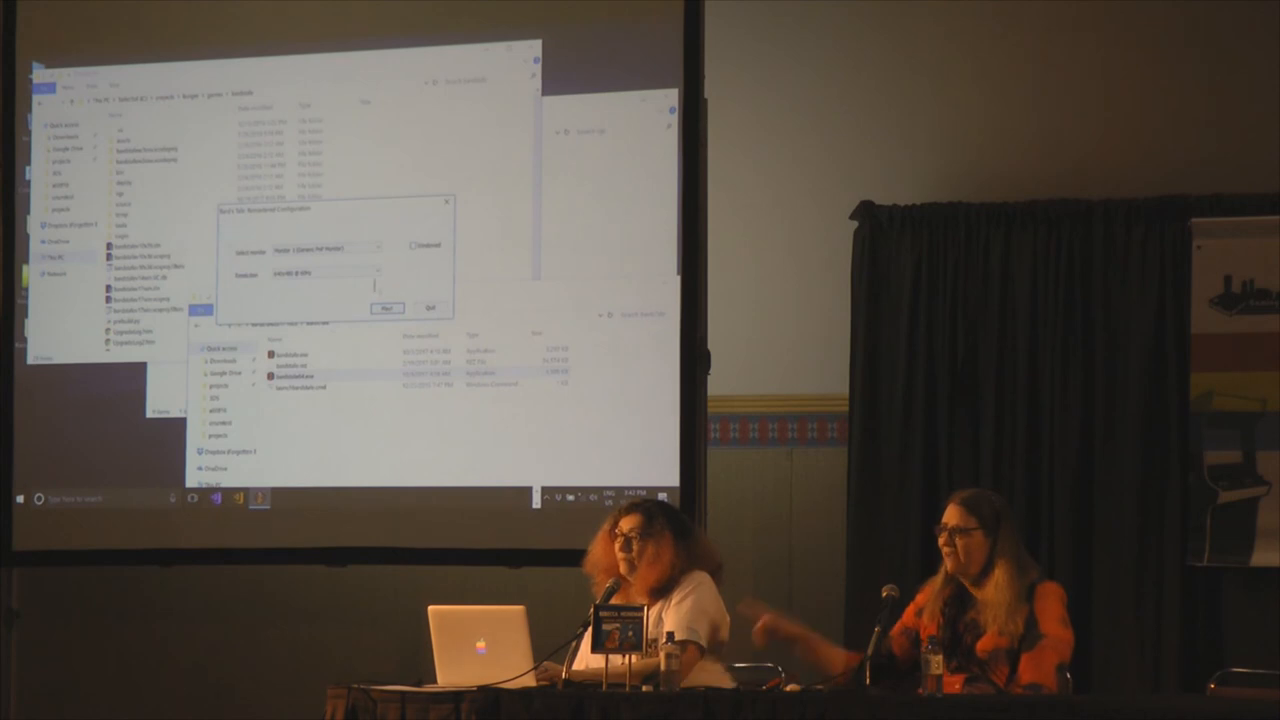
{"action": "left_click", "coordinate": [380, 274]}
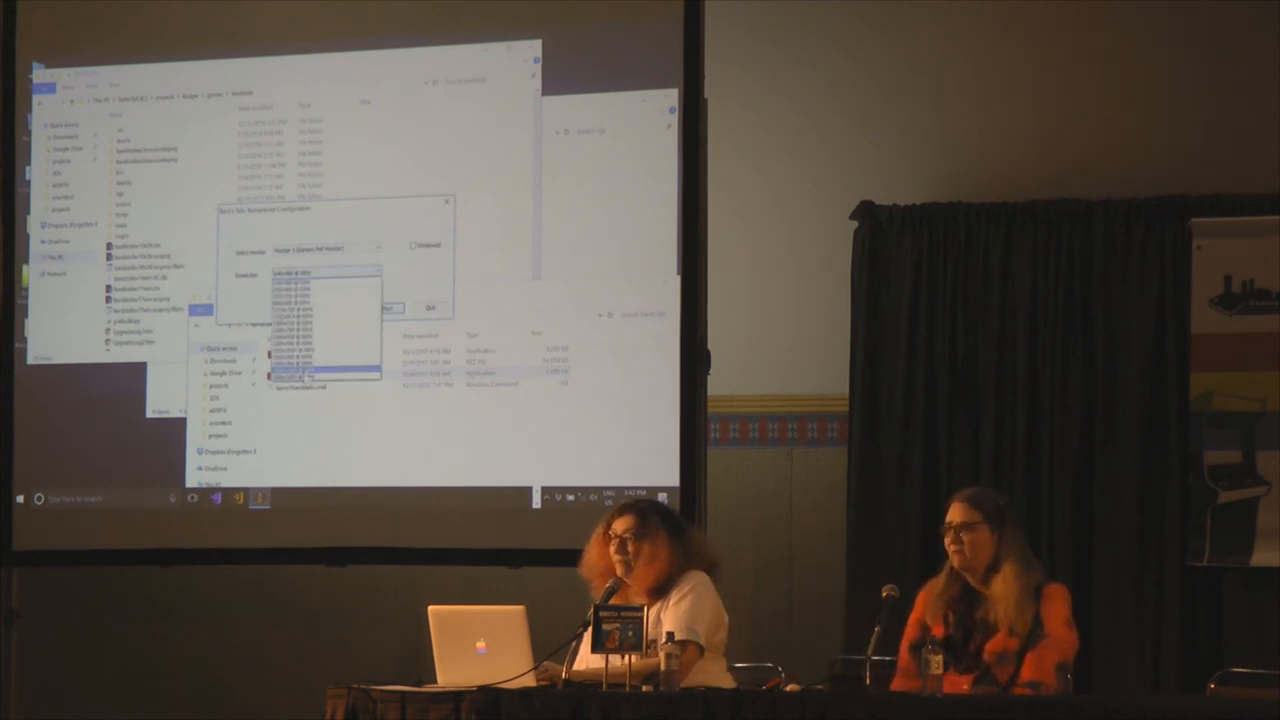